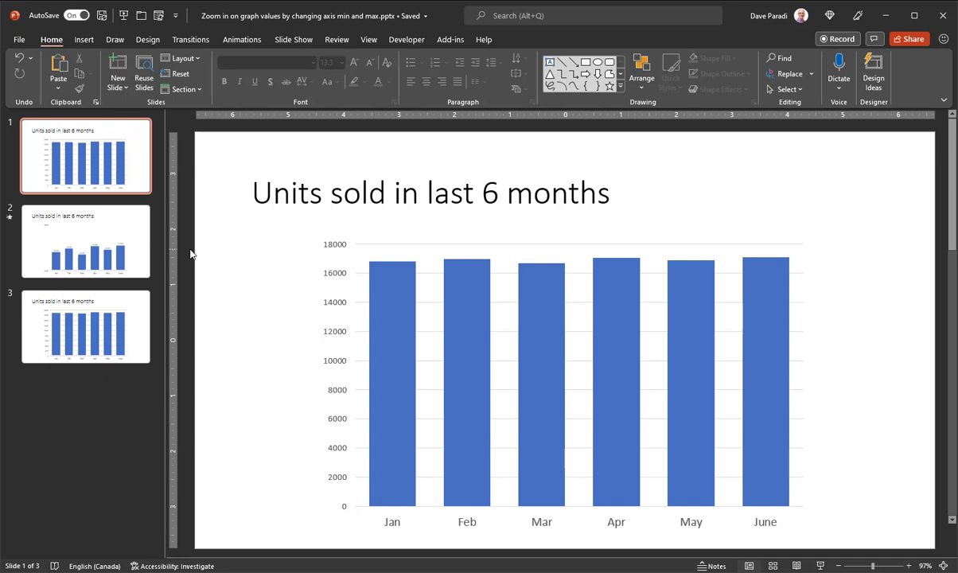
{"action": "mouse_move", "coordinate": [145, 179]}
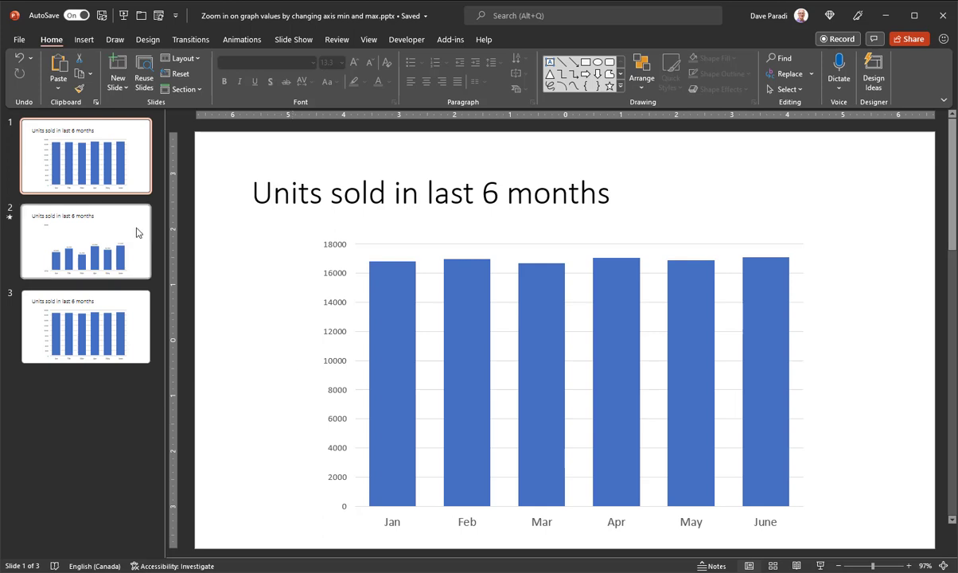
View slide 2's zoomed chart, then move to slide 3 with the full 0–18000 axis
{"action": "left_click", "coordinate": [86, 242]}
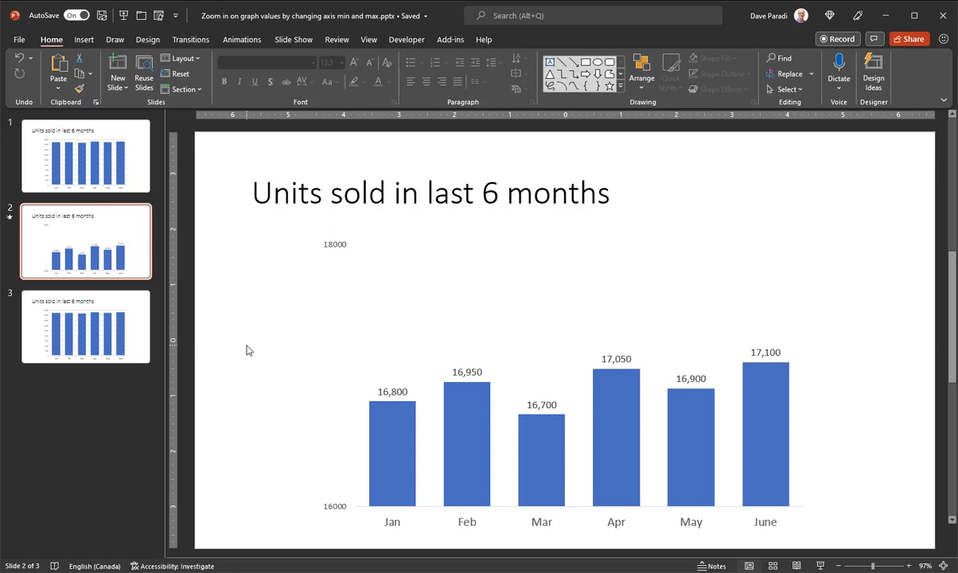
{"action": "left_click", "coordinate": [86, 328]}
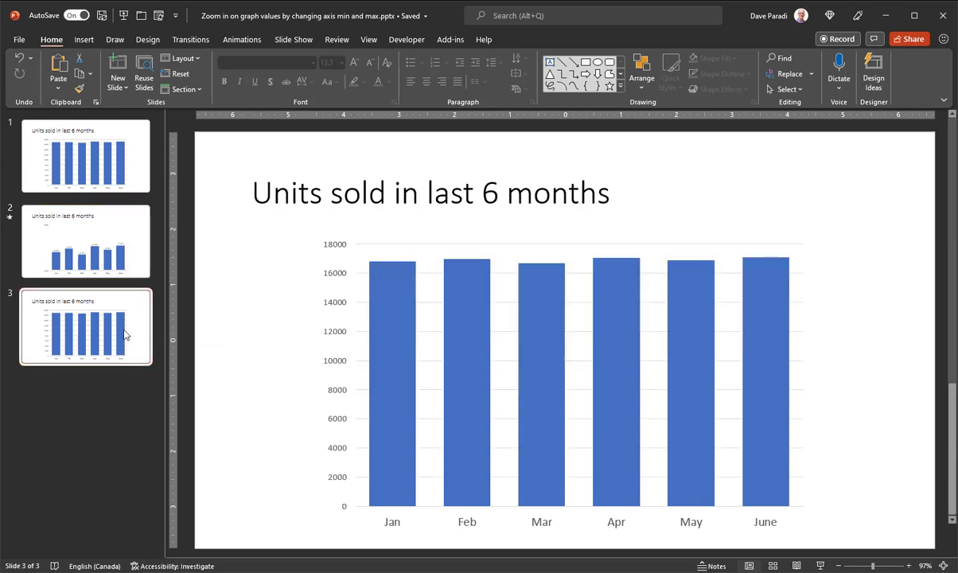
{"action": "mouse_move", "coordinate": [133, 333]}
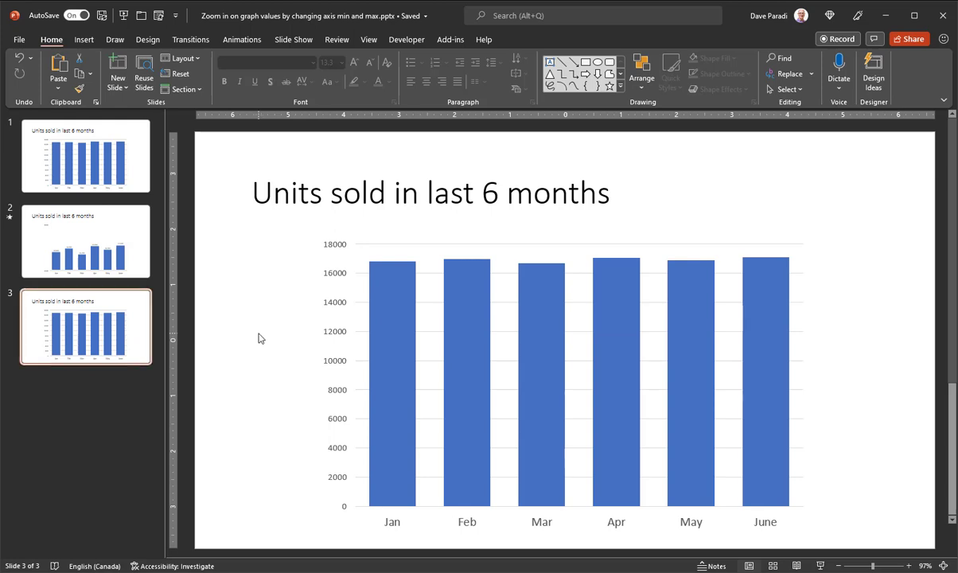
{"action": "mouse_move", "coordinate": [319, 357]}
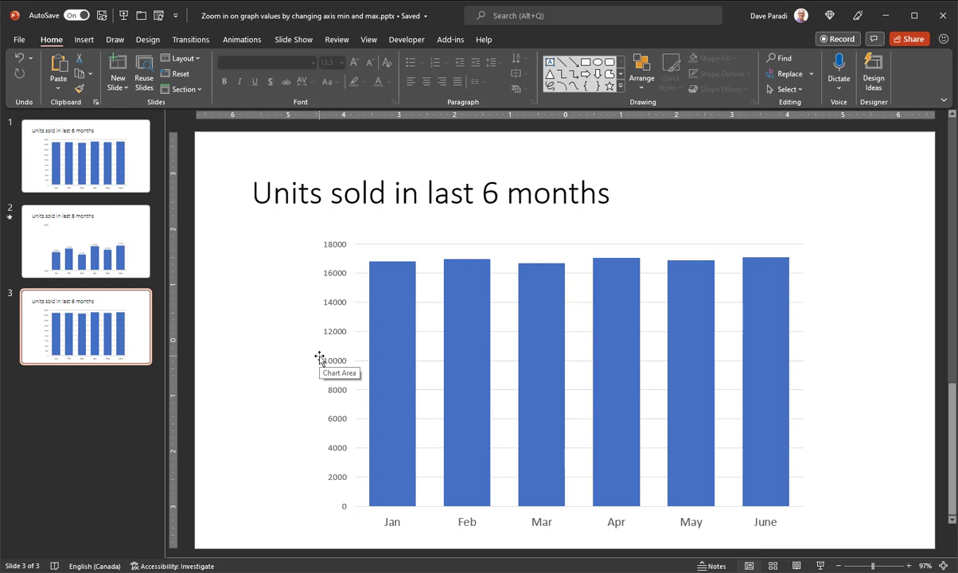
{"action": "mouse_move", "coordinate": [275, 363]}
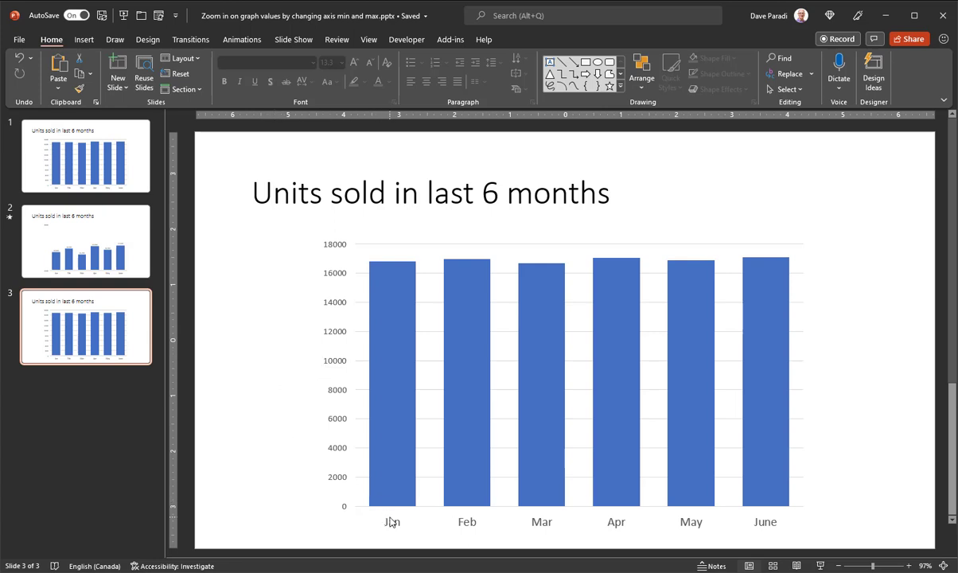
{"action": "mouse_move", "coordinate": [269, 405]}
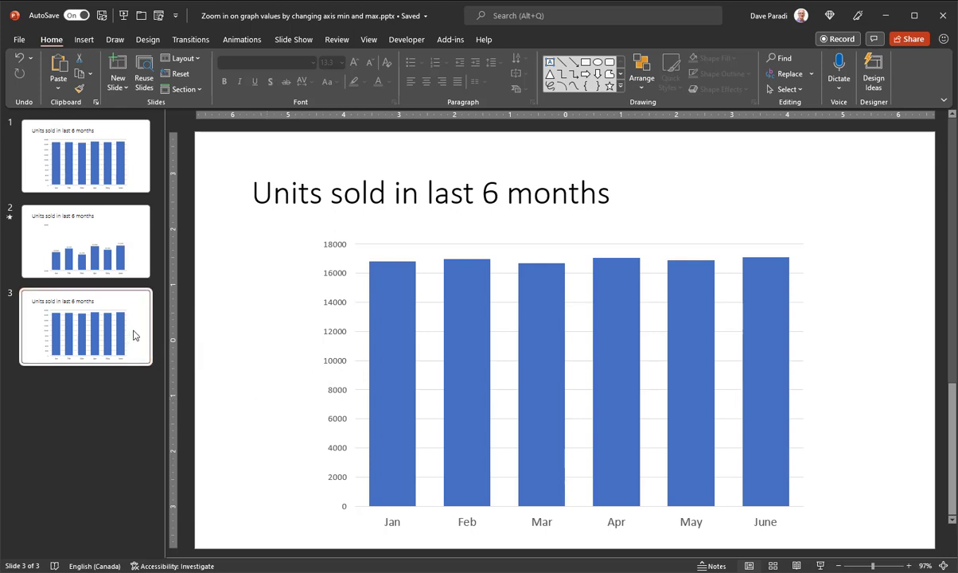
Duplicate slide 3 with Ctrl+D so the deck gains a fourth identical slide
{"action": "key", "text": "ctrl+d"}
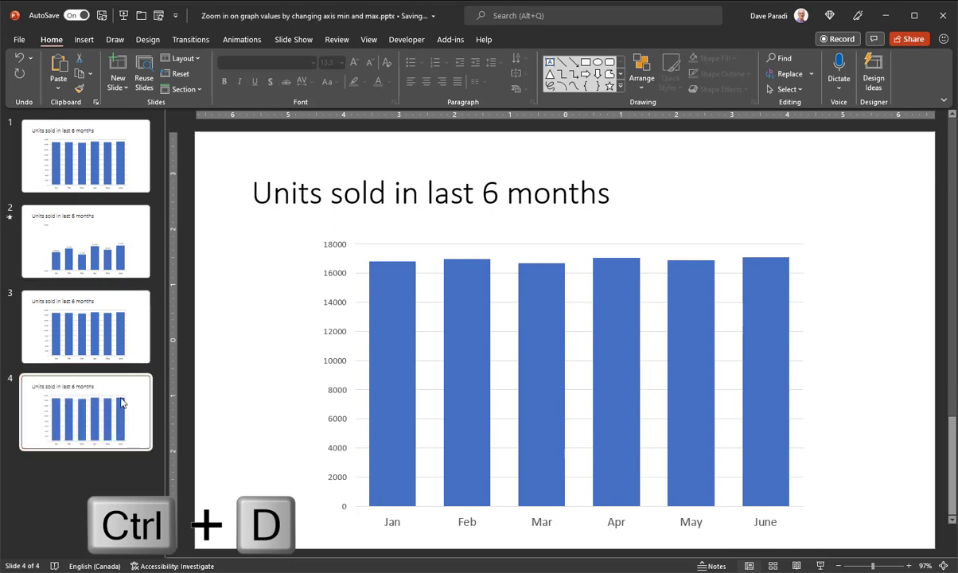
{"action": "key", "text": "ctrl+d"}
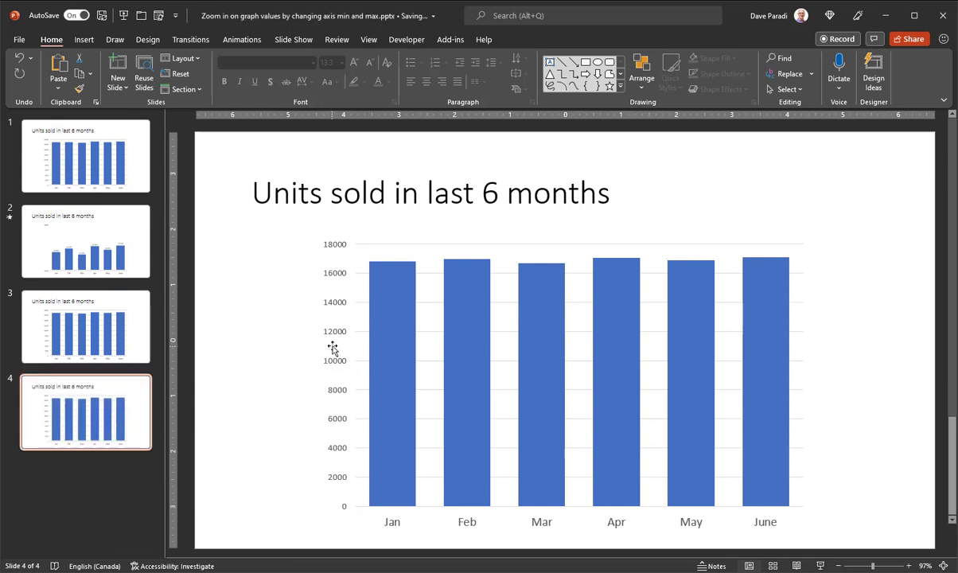
{"action": "mouse_move", "coordinate": [332, 342]}
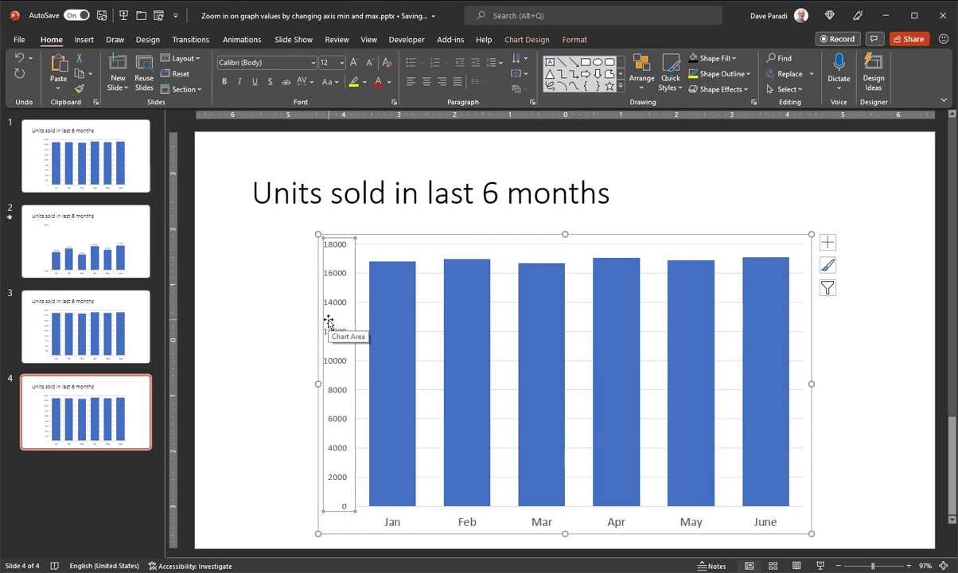
Set the chart's vertical axis bounds to Minimum 16000 and Maximum 18000 in Format Axis
{"action": "double_click", "coordinate": [338, 388]}
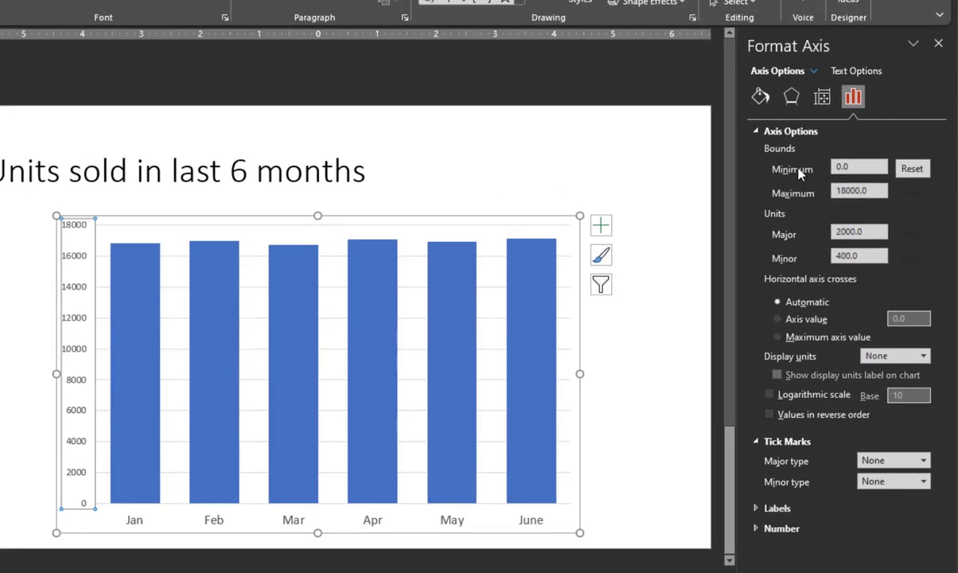
{"action": "mouse_move", "coordinate": [810, 194]}
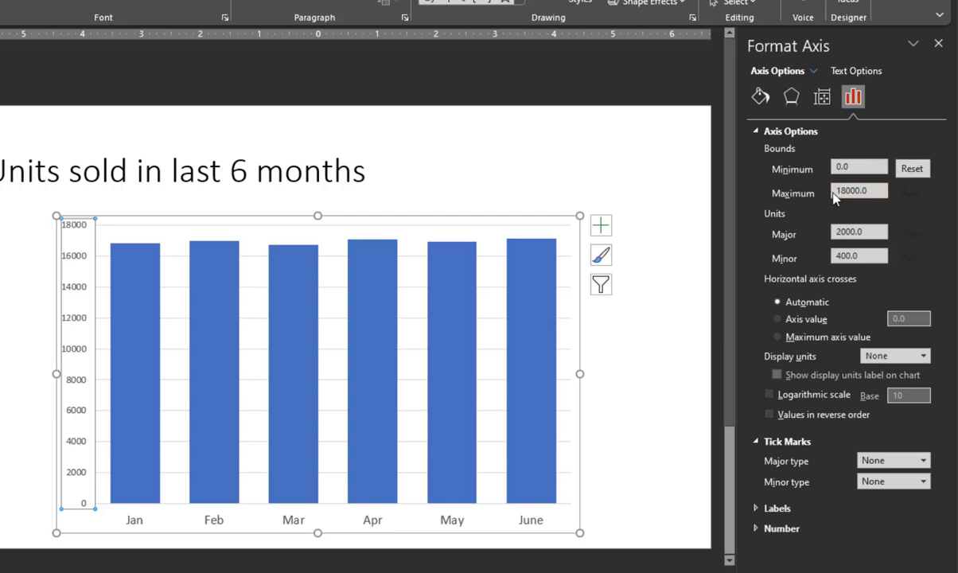
{"action": "left_click", "coordinate": [860, 167]}
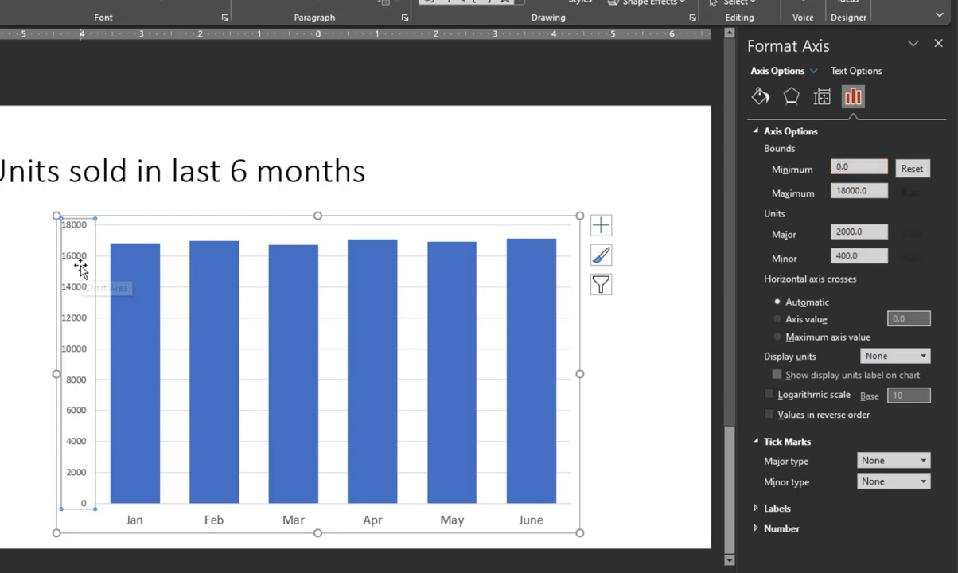
{"action": "mouse_move", "coordinate": [151, 258]}
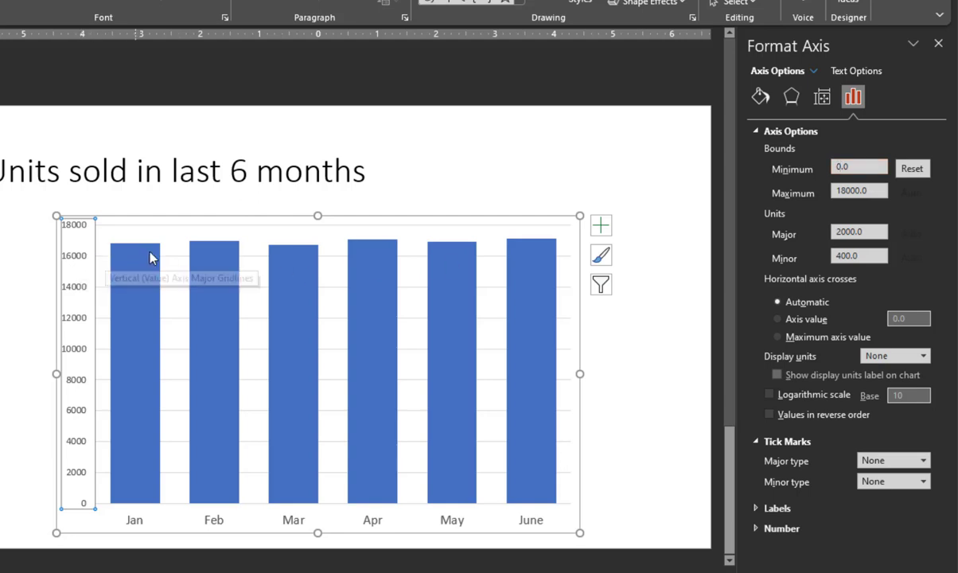
{"action": "mouse_move", "coordinate": [369, 262]}
{"action": "type", "text": "16000"}
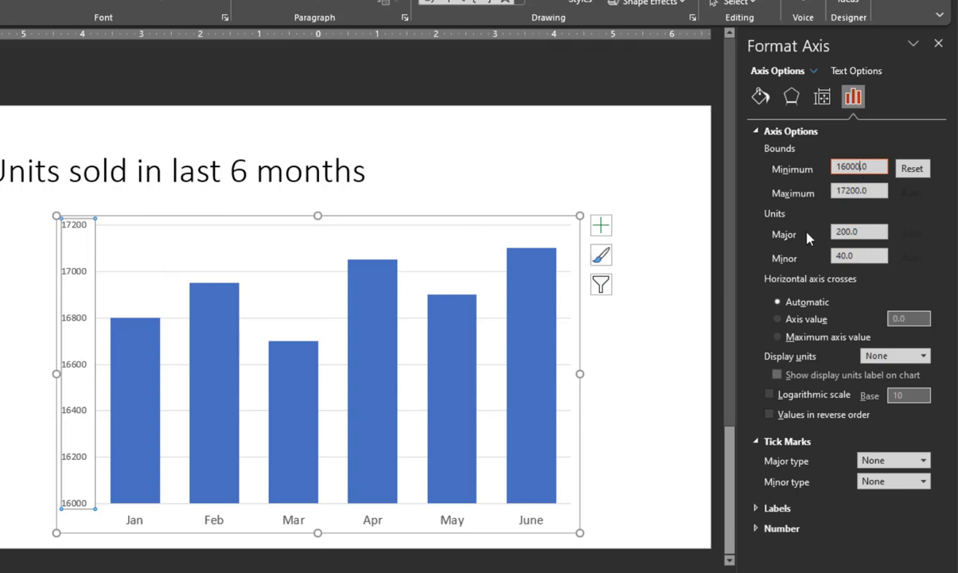
{"action": "left_click", "coordinate": [859, 191]}
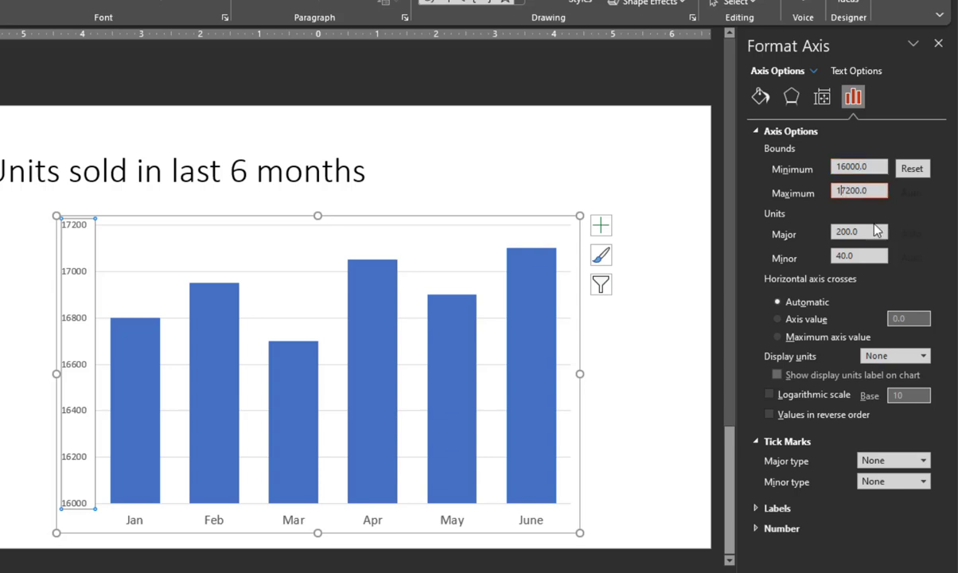
{"action": "mouse_move", "coordinate": [875, 229]}
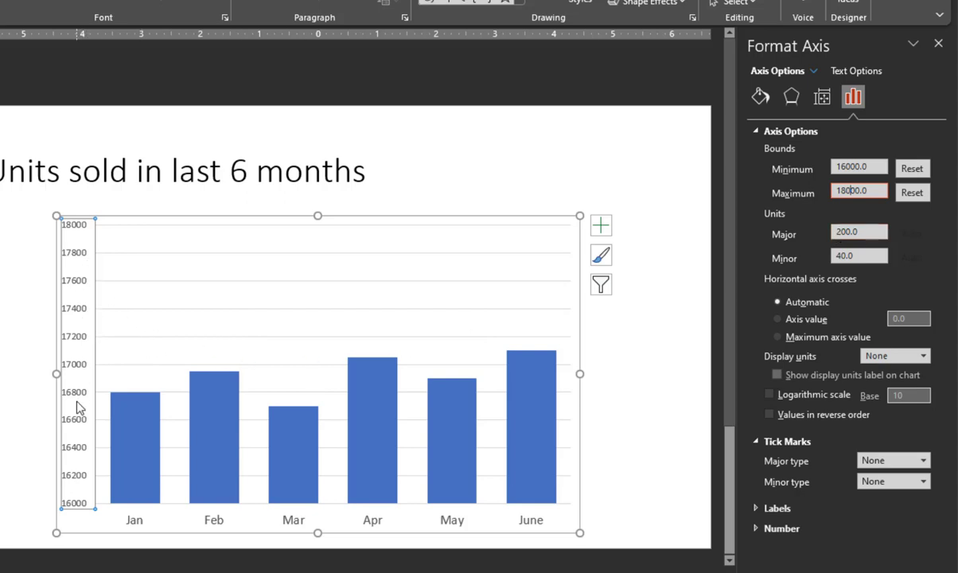
{"action": "mouse_move", "coordinate": [77, 285]}
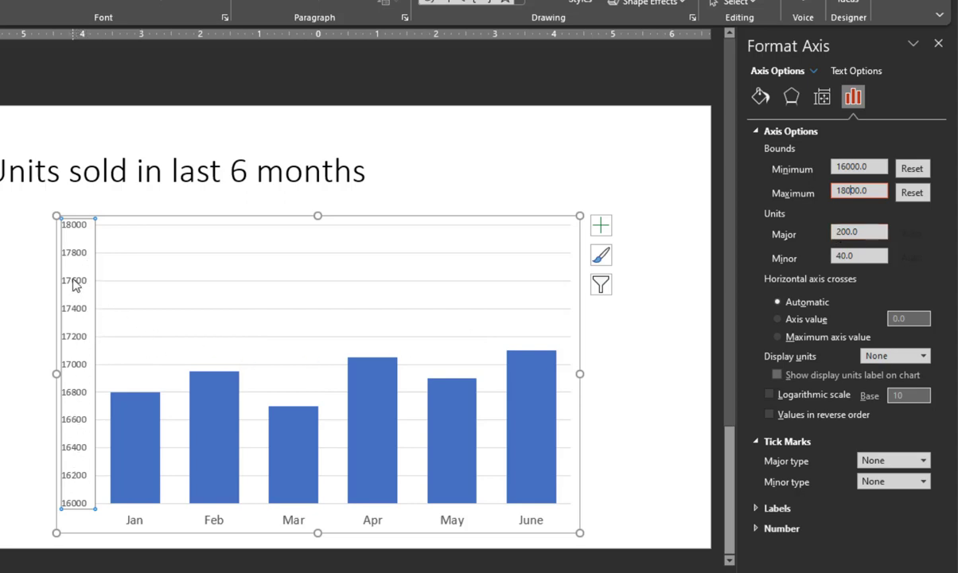
{"action": "mouse_move", "coordinate": [77, 284]}
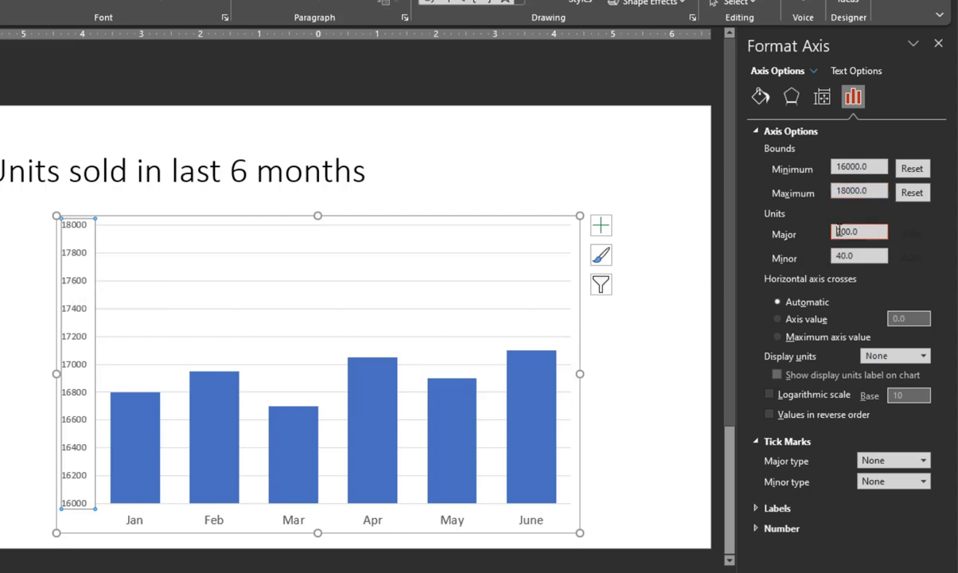
Set the axis major unit to 2000 and bring up the Chart Elements list
{"action": "type", "text": "2000.0"}
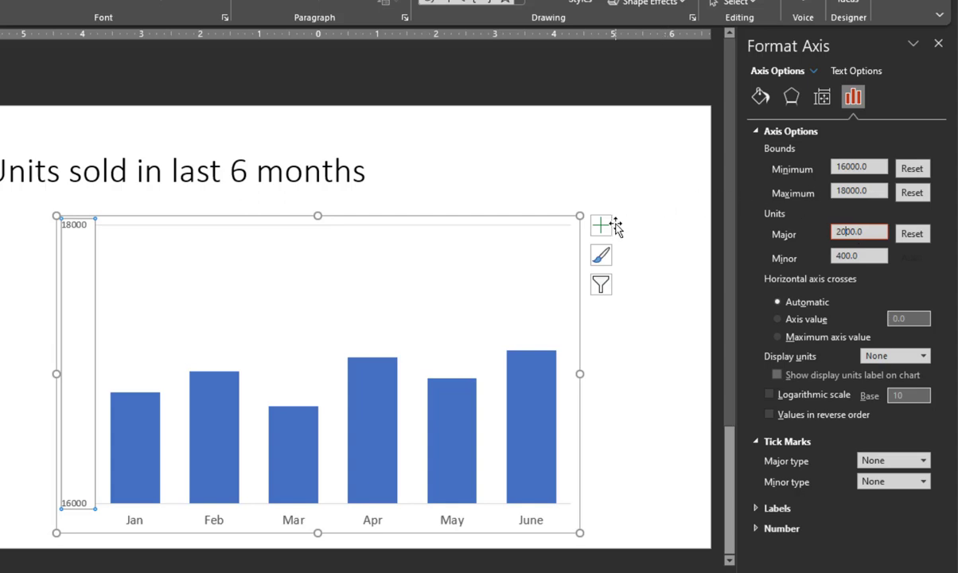
{"action": "left_click", "coordinate": [600, 226]}
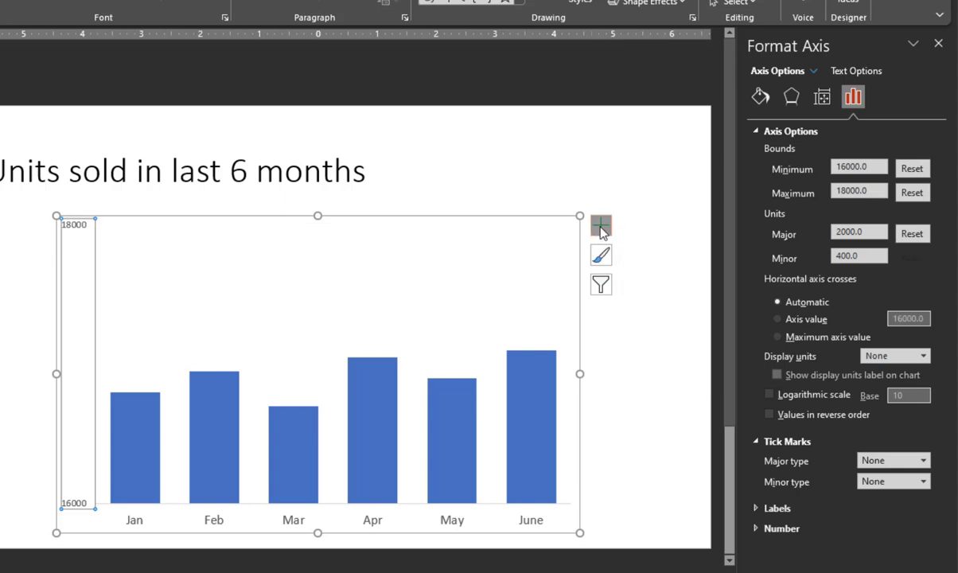
{"action": "mouse_move", "coordinate": [532, 374]}
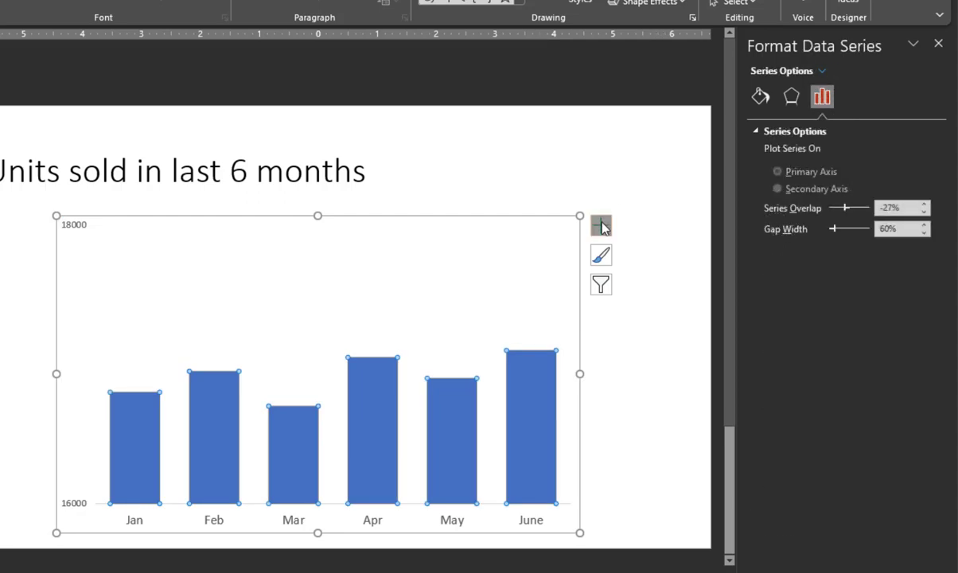
Add data labels above the columns formatted as Number with thousands separators
{"action": "left_click", "coordinate": [602, 226]}
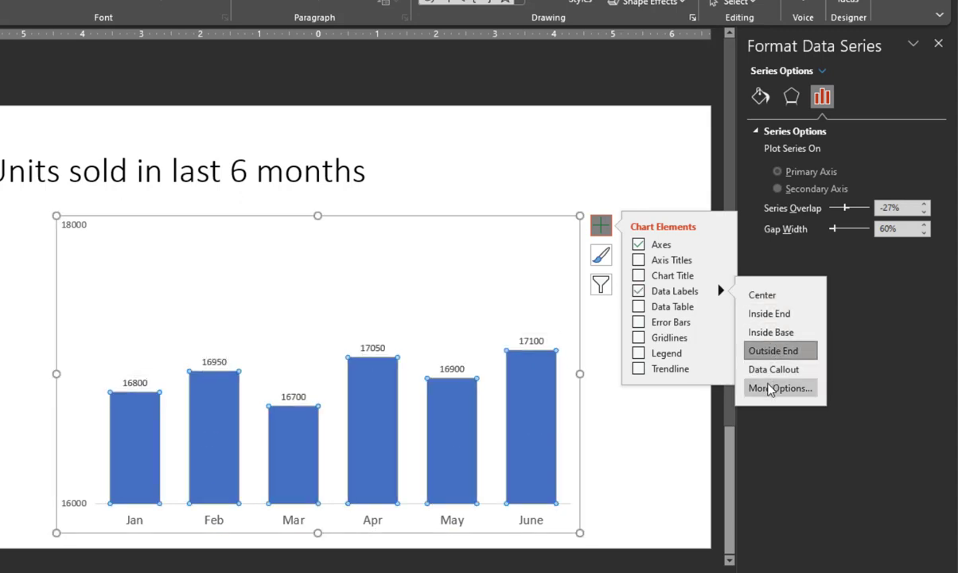
{"action": "left_click", "coordinate": [779, 388]}
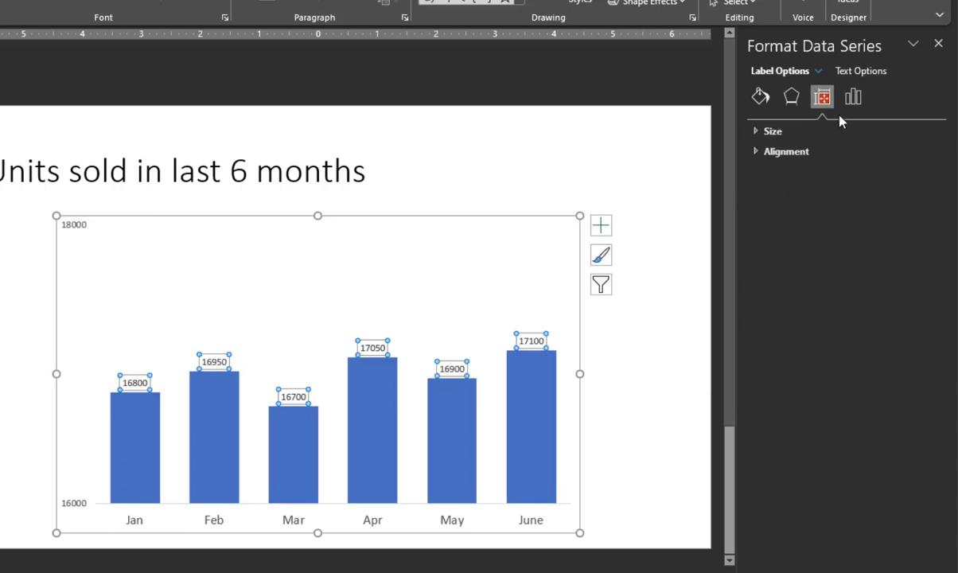
{"action": "left_click", "coordinate": [853, 97]}
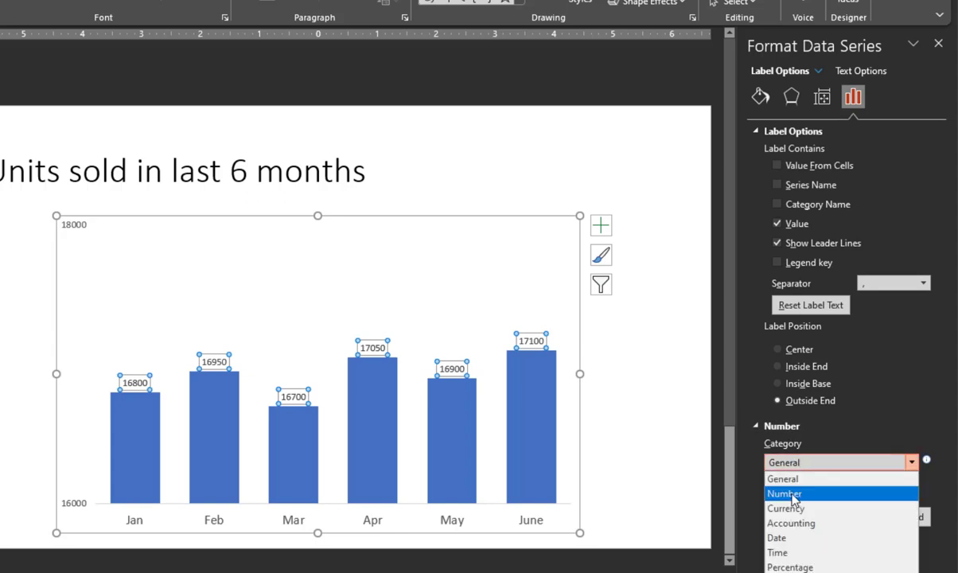
{"action": "left_click", "coordinate": [783, 493]}
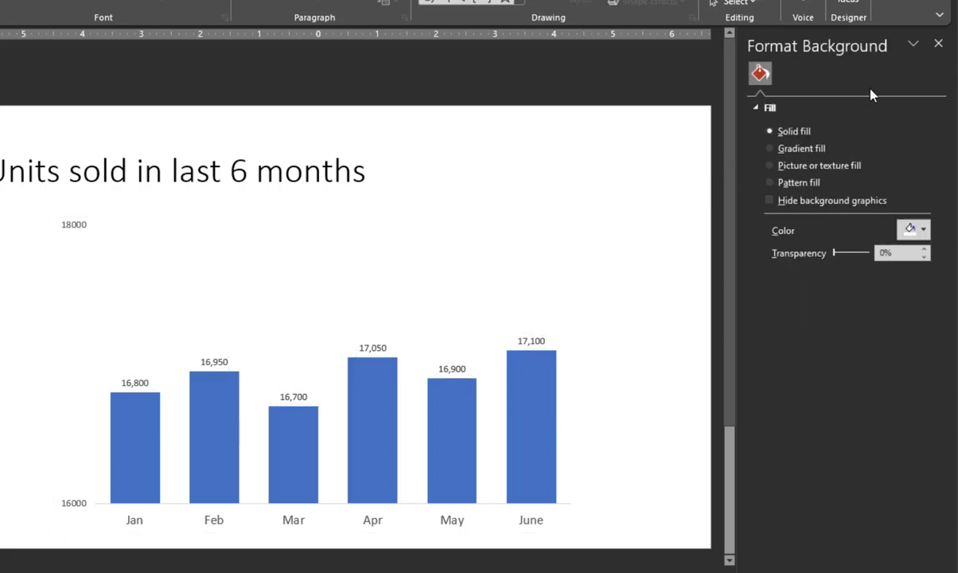
{"action": "left_click", "coordinate": [939, 43]}
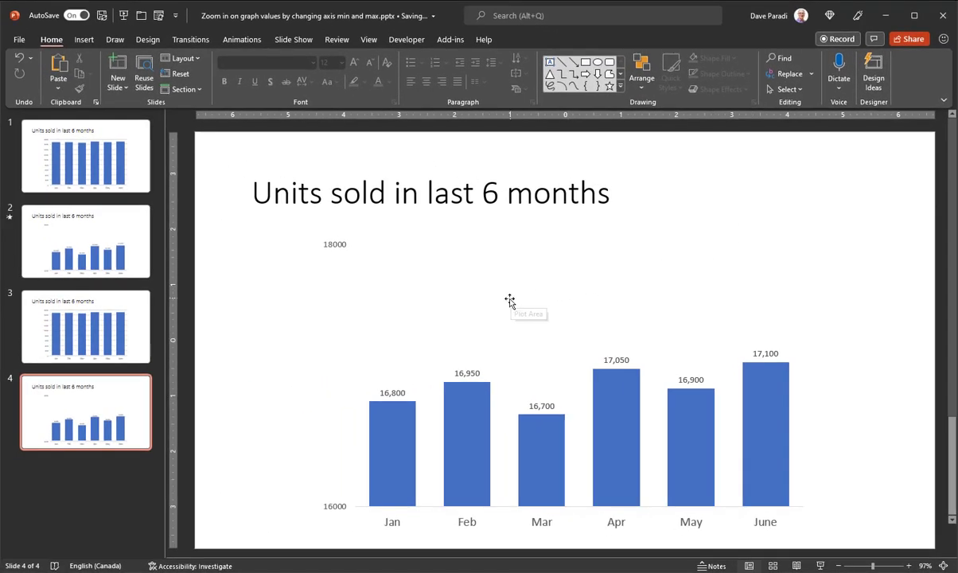
{"action": "mouse_move", "coordinate": [493, 309]}
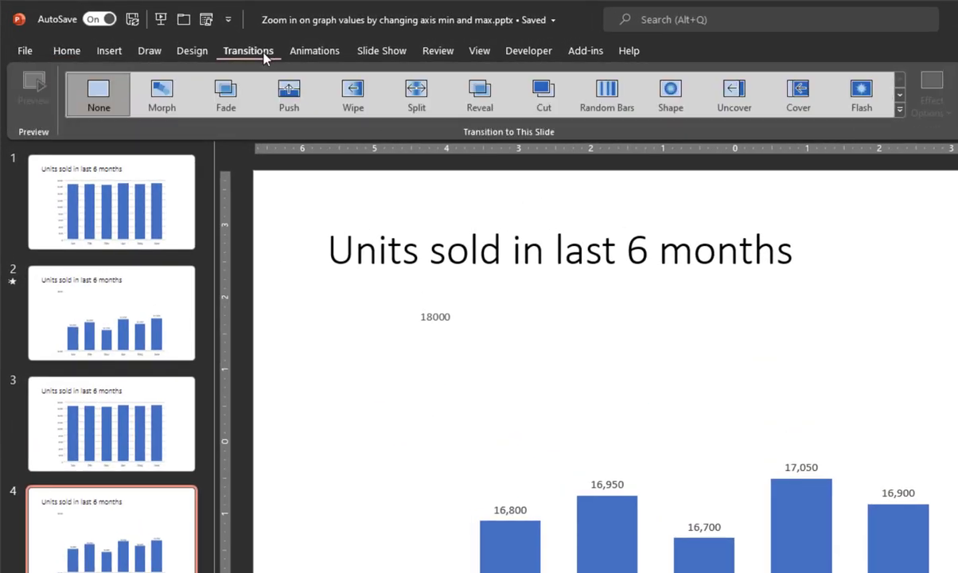
{"action": "mouse_move", "coordinate": [662, 182]}
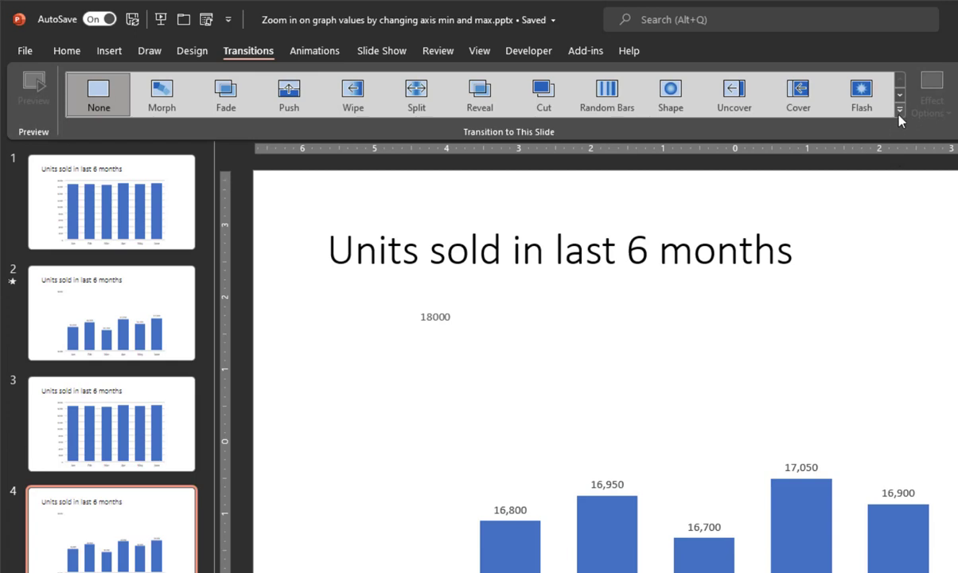
Apply the Zoom transition to slide 4 from the full transitions gallery
{"action": "left_click", "coordinate": [901, 112]}
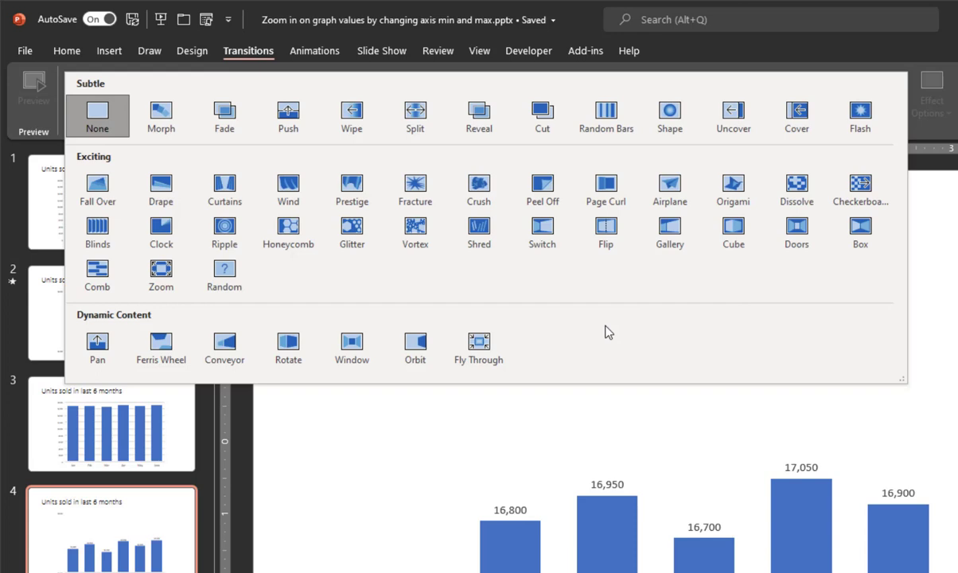
{"action": "mouse_move", "coordinate": [376, 281]}
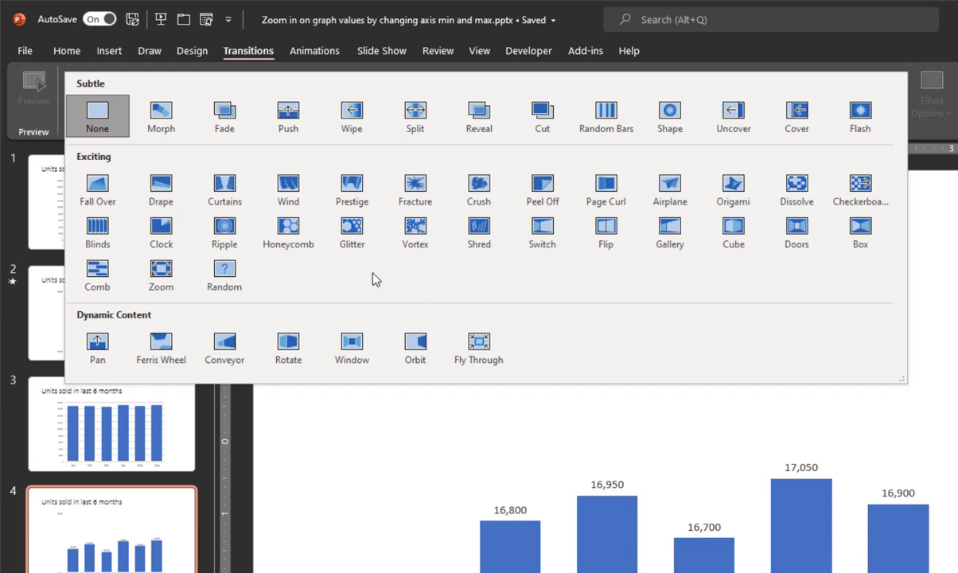
{"action": "mouse_move", "coordinate": [161, 271]}
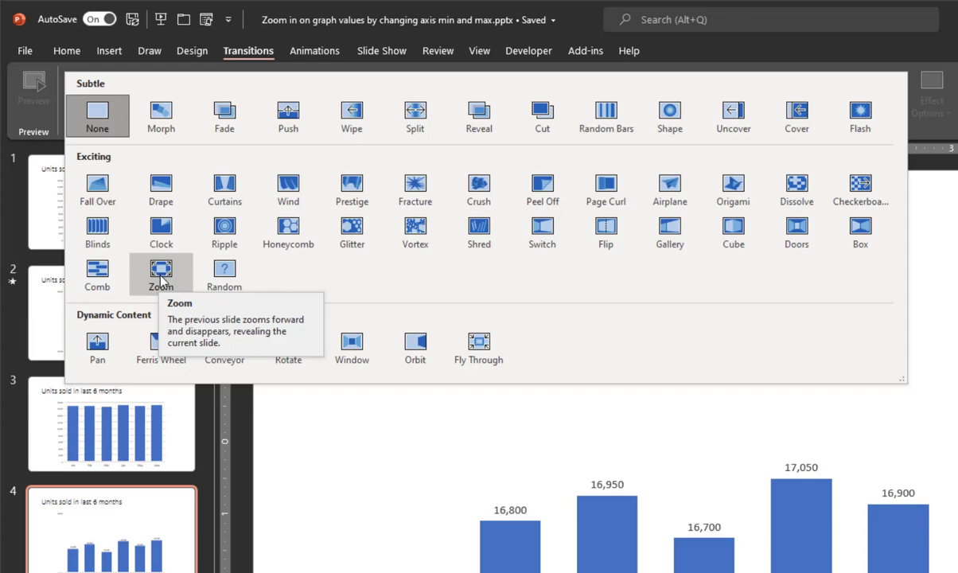
{"action": "left_click", "coordinate": [161, 270]}
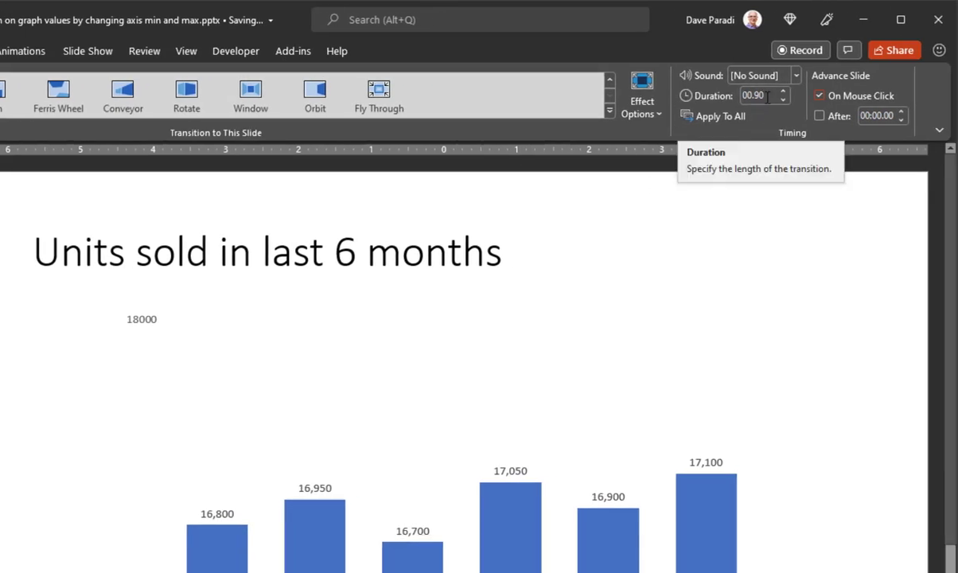
Raise the Zoom transition duration to 02.00 seconds and preview it
{"action": "left_click", "coordinate": [781, 91]}
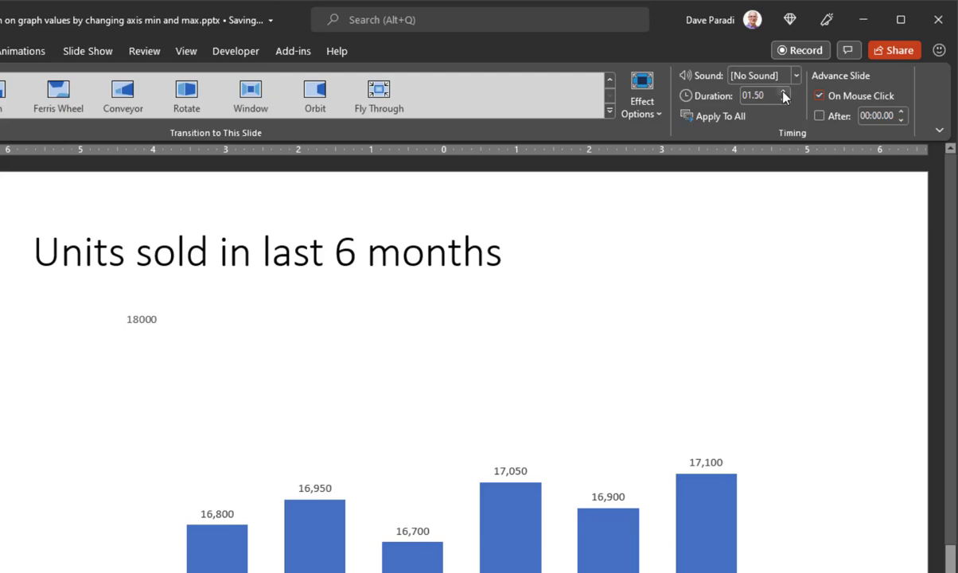
{"action": "left_click", "coordinate": [783, 91]}
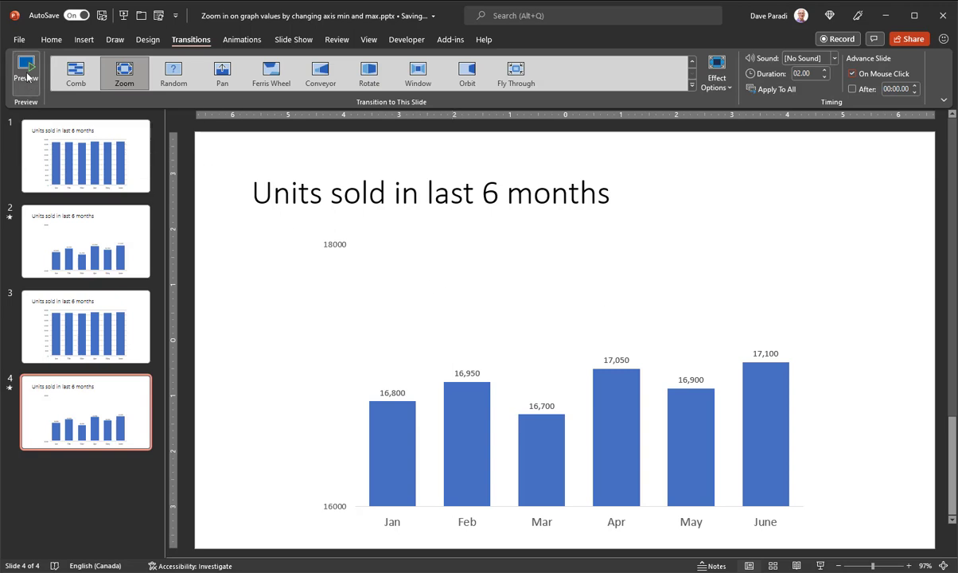
{"action": "mouse_move", "coordinate": [25, 73]}
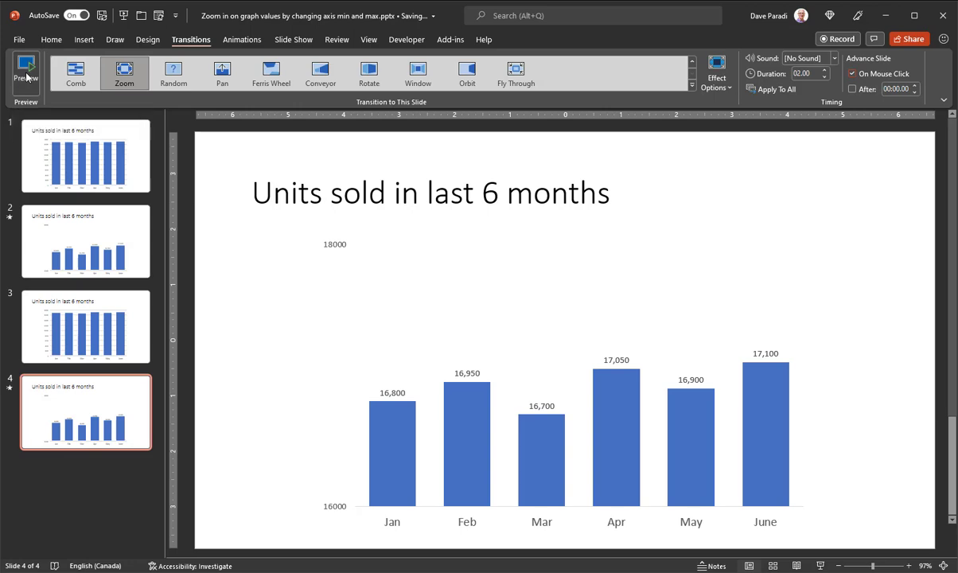
{"action": "left_click", "coordinate": [26, 71]}
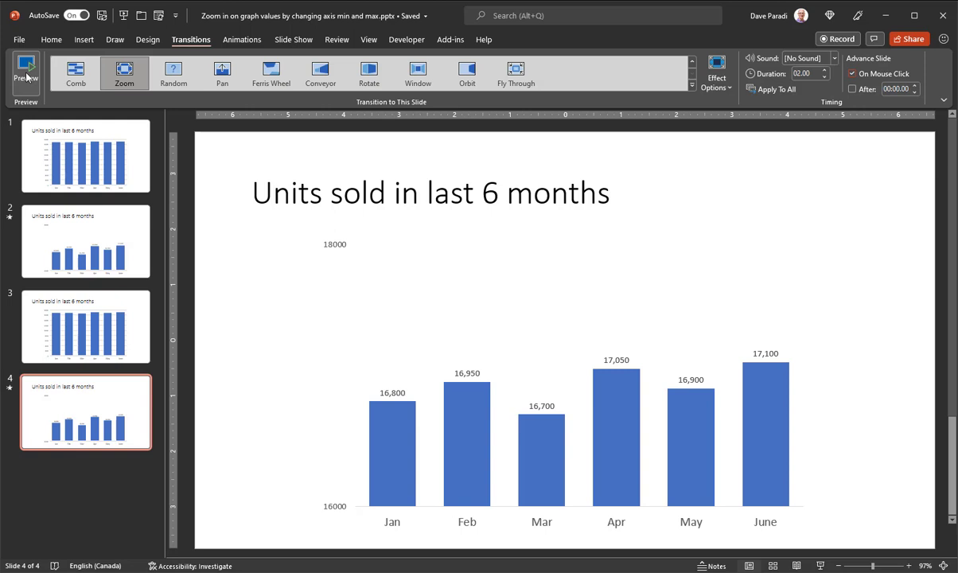
{"action": "left_click", "coordinate": [26, 72]}
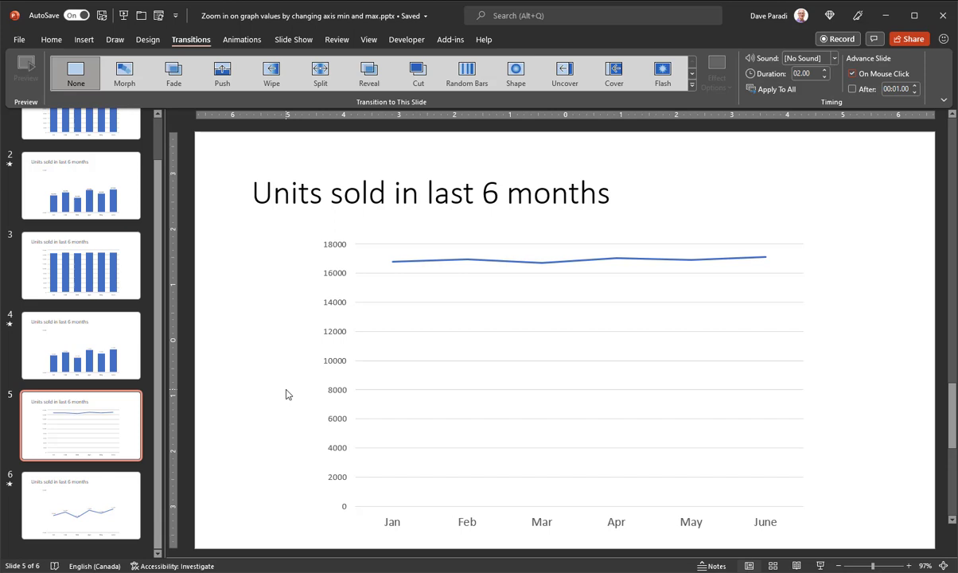
{"action": "mouse_move", "coordinate": [121, 420]}
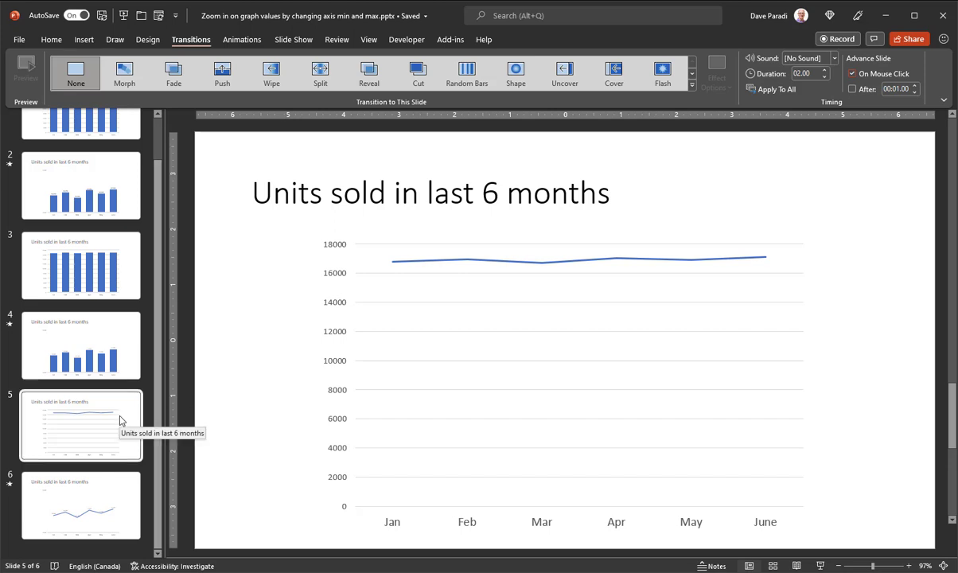
{"action": "left_click", "coordinate": [80, 265]}
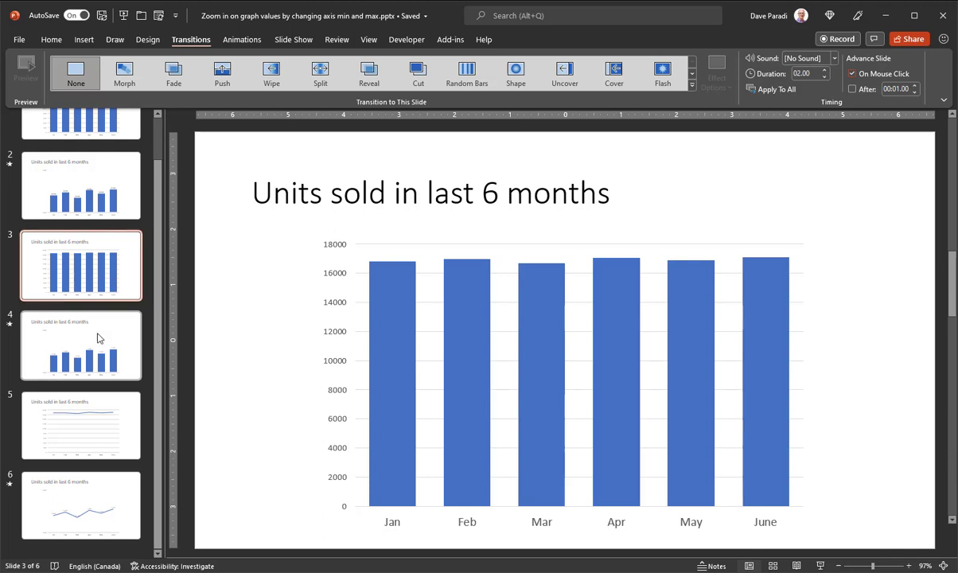
{"action": "left_click", "coordinate": [80, 344]}
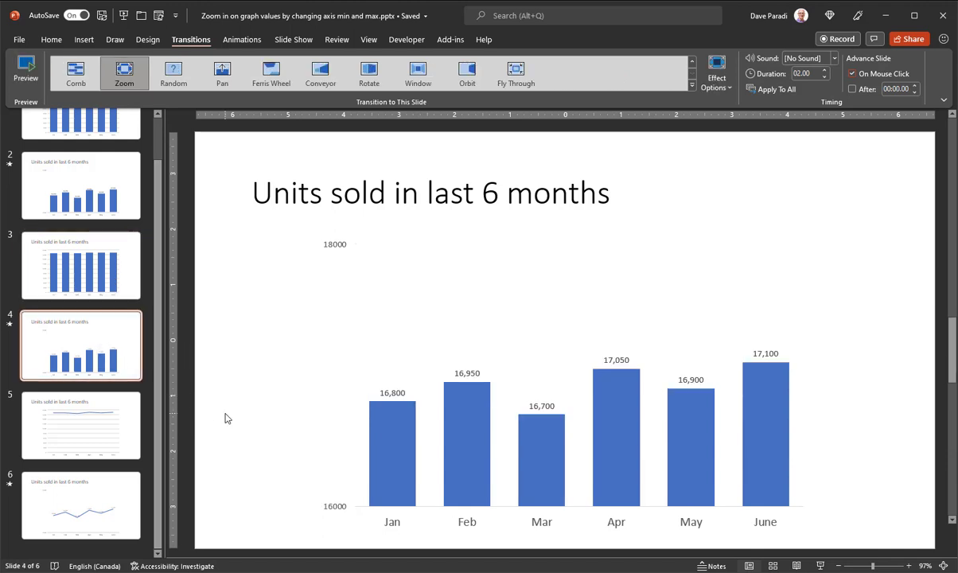
{"action": "mouse_move", "coordinate": [247, 386]}
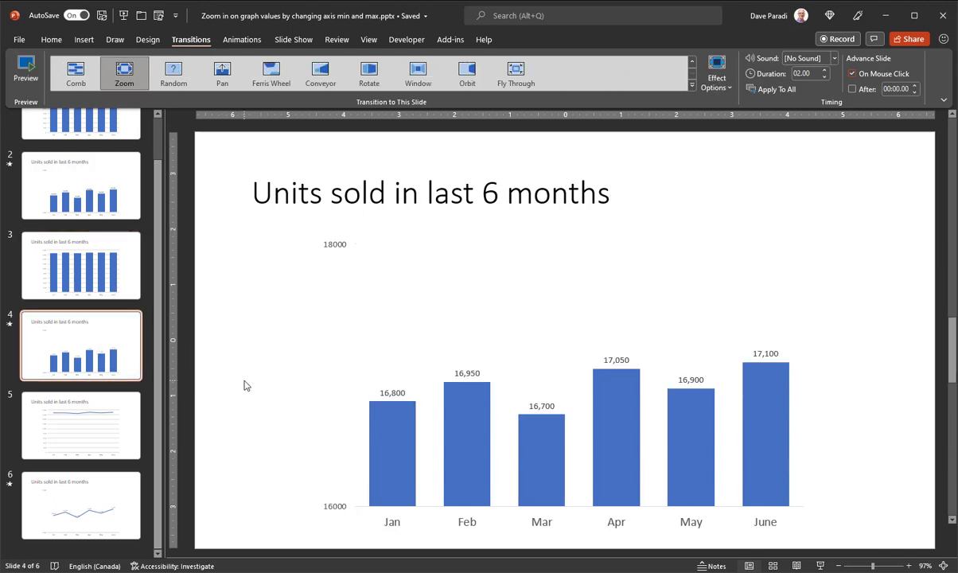